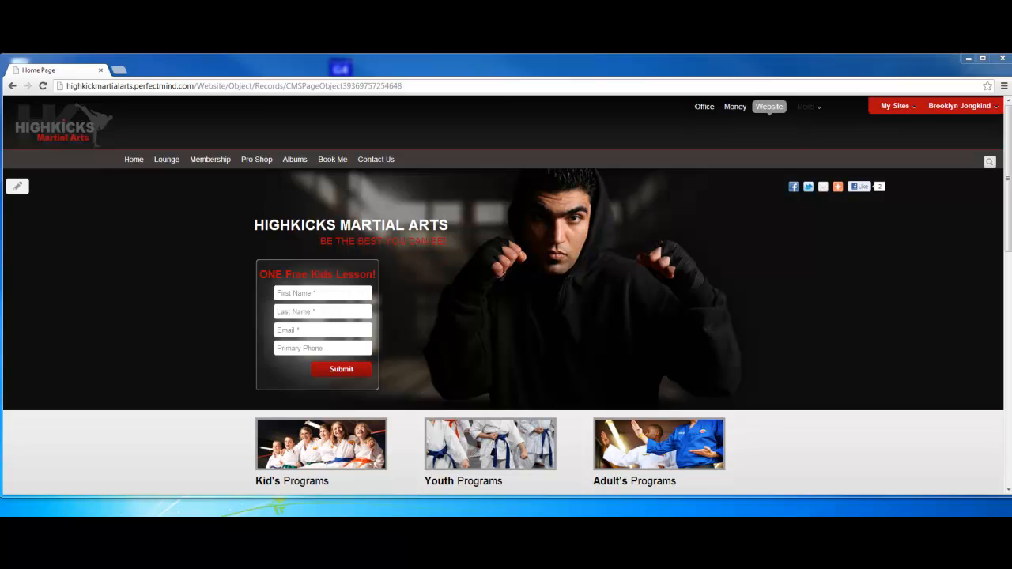
mouse_move(683, 98)
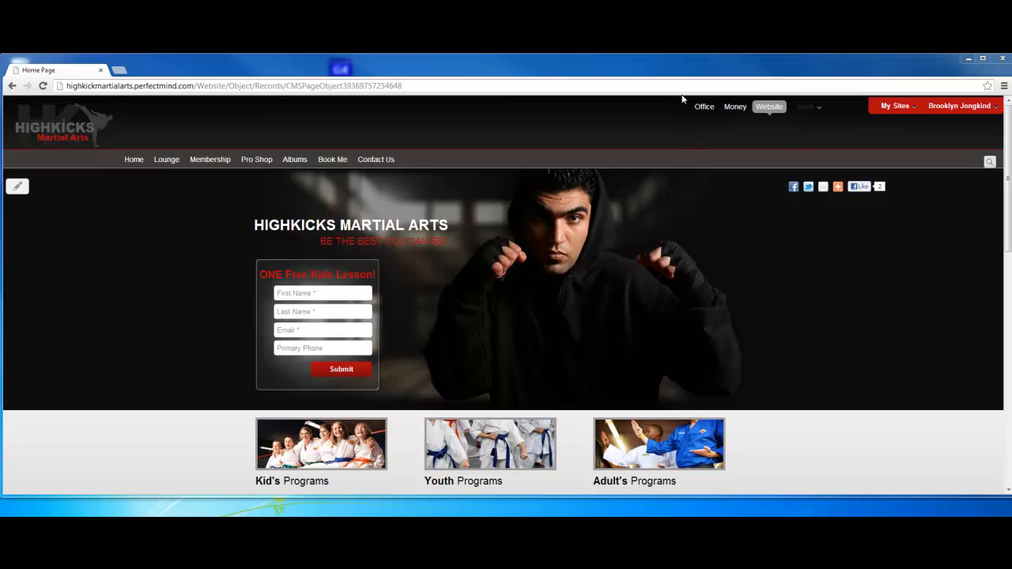
Step: Go to the Office area to load the dashboard with its summary tiles
left_click(704, 106)
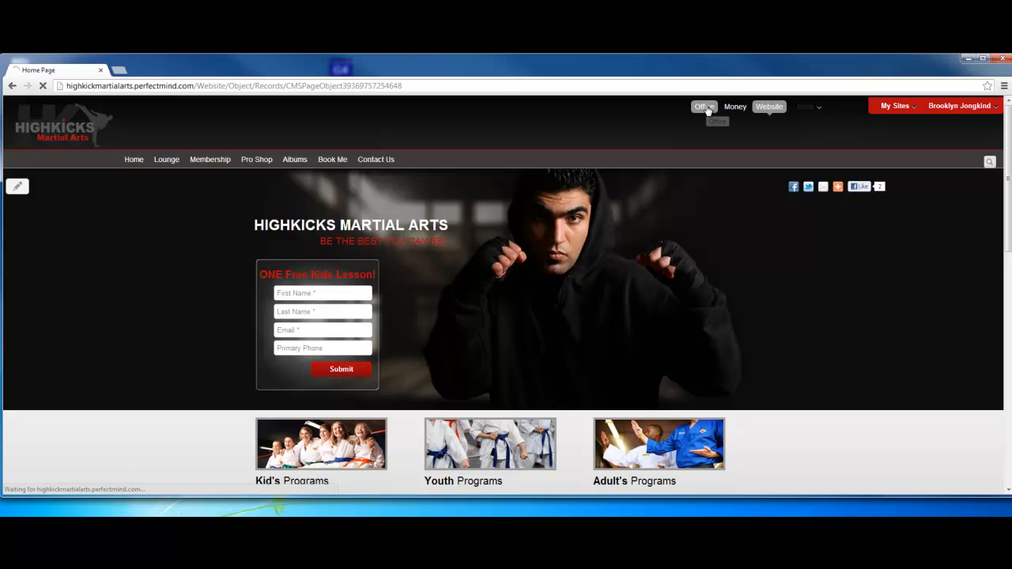
left_click(702, 106)
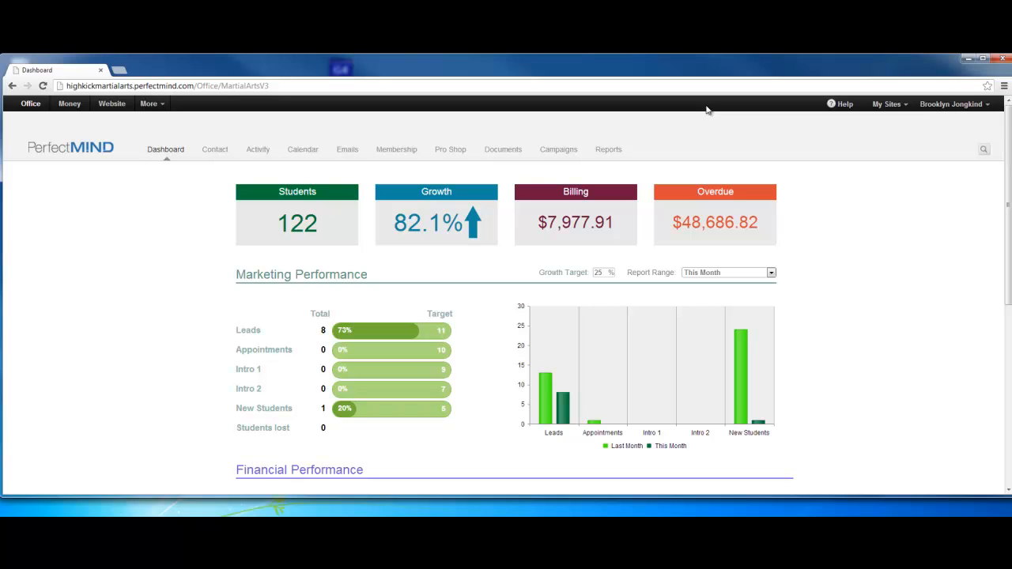
mouse_move(525, 83)
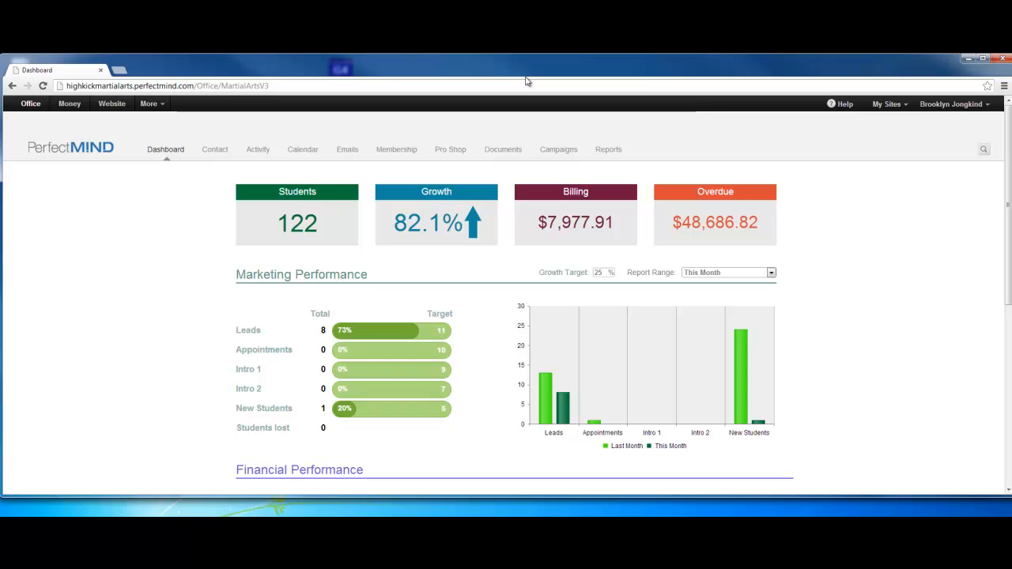
mouse_move(155, 225)
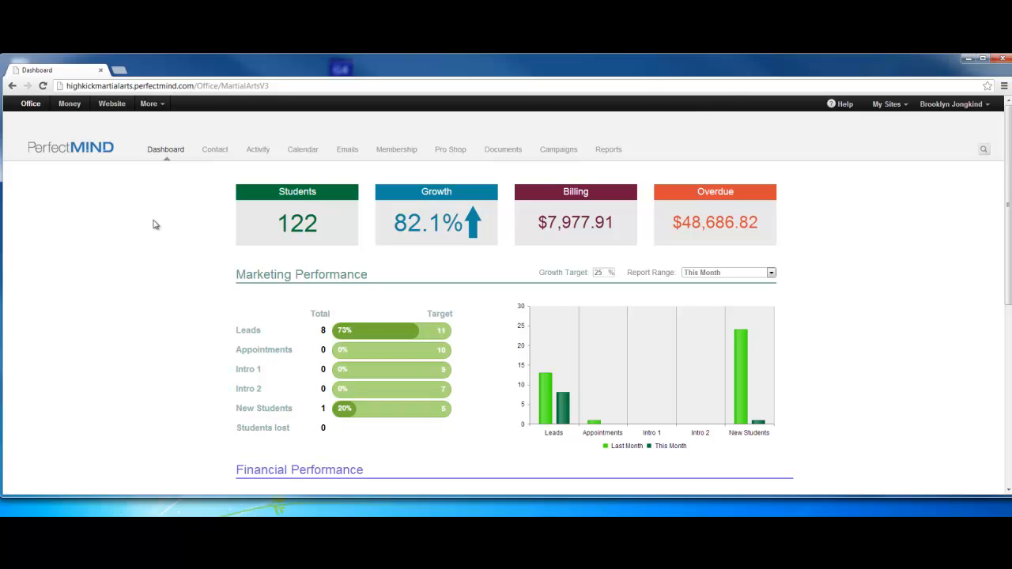
mouse_move(297, 223)
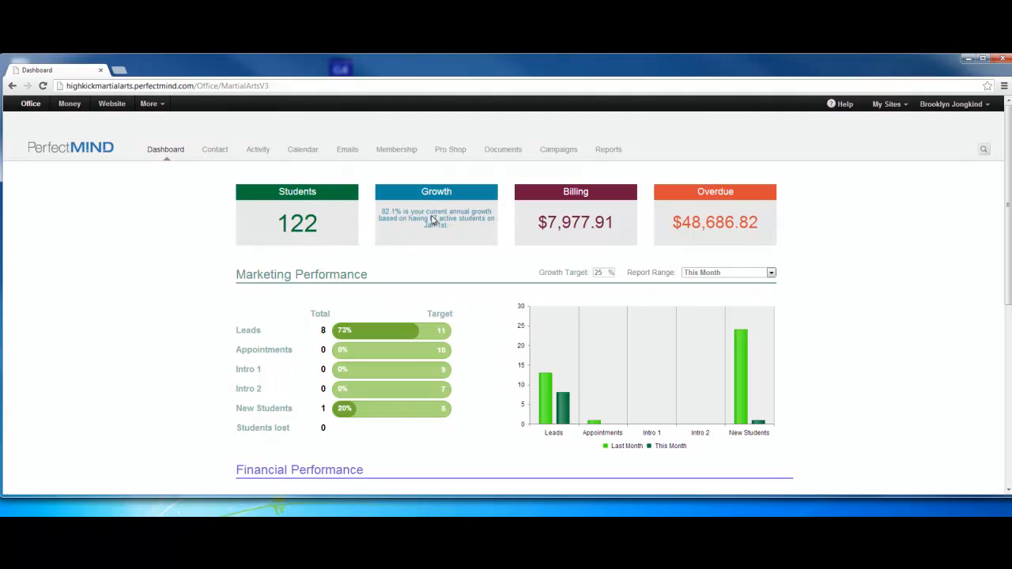
mouse_move(434, 221)
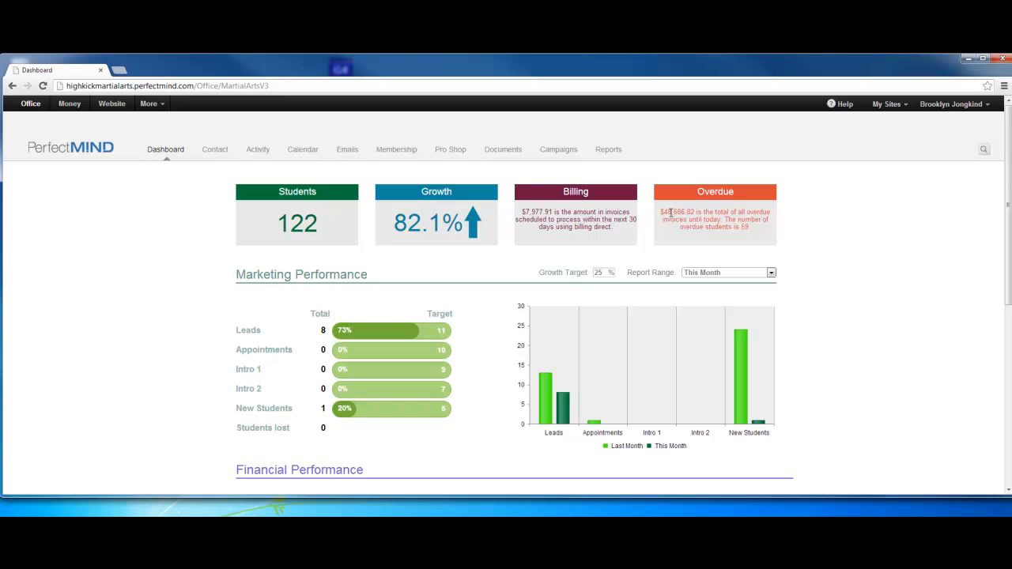
mouse_move(671, 212)
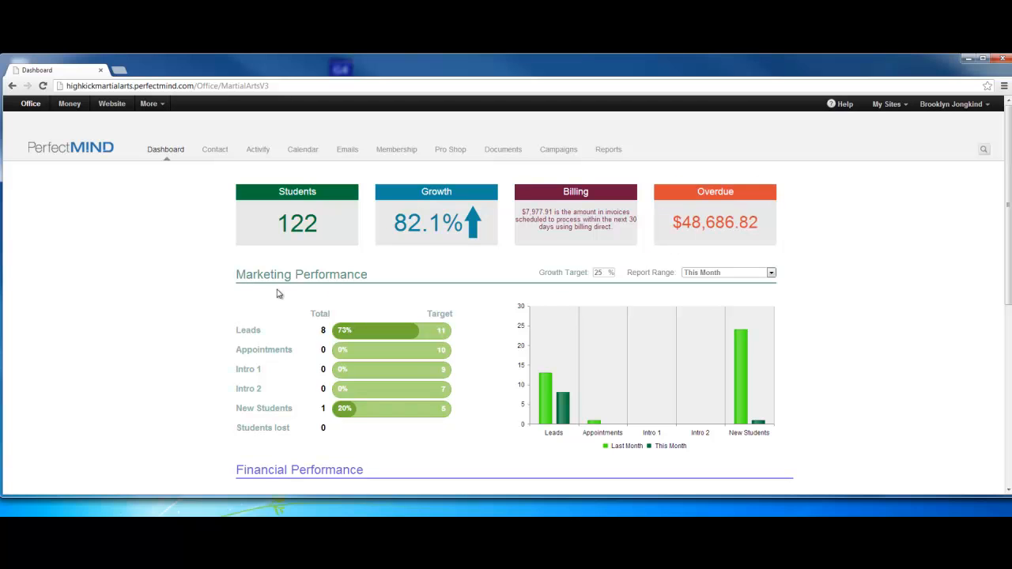
mouse_move(534, 290)
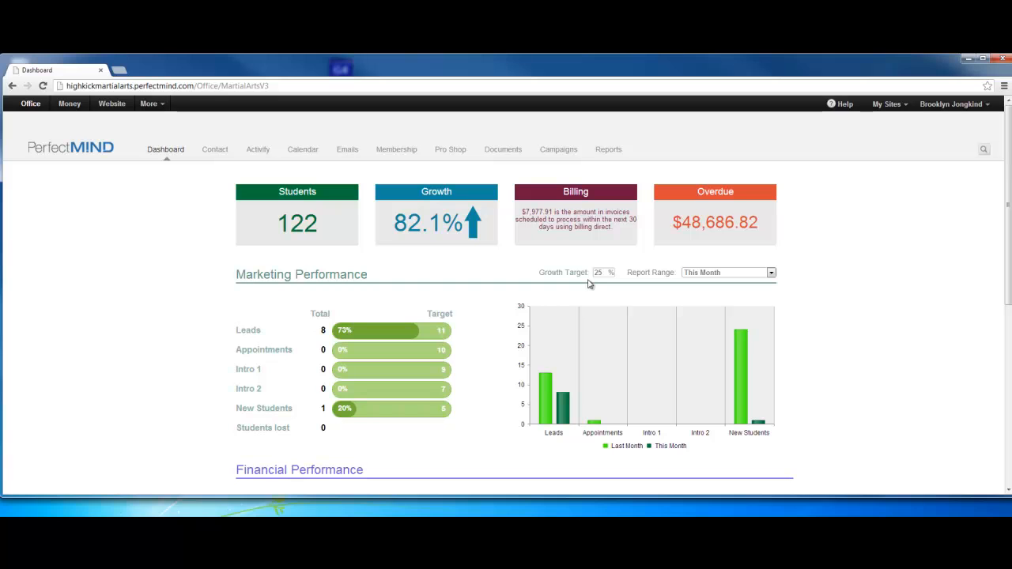
mouse_move(601, 285)
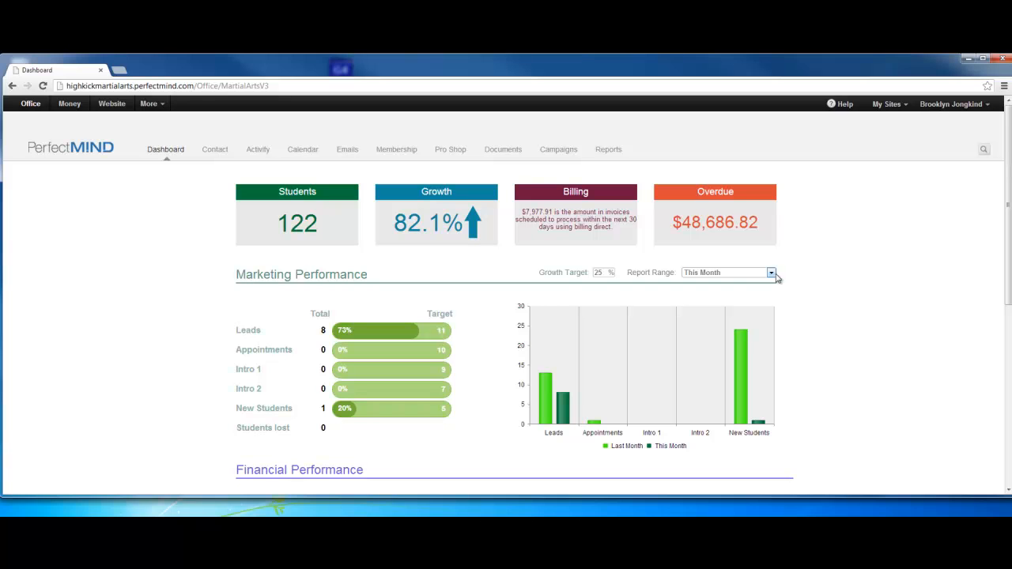
left_click(772, 272)
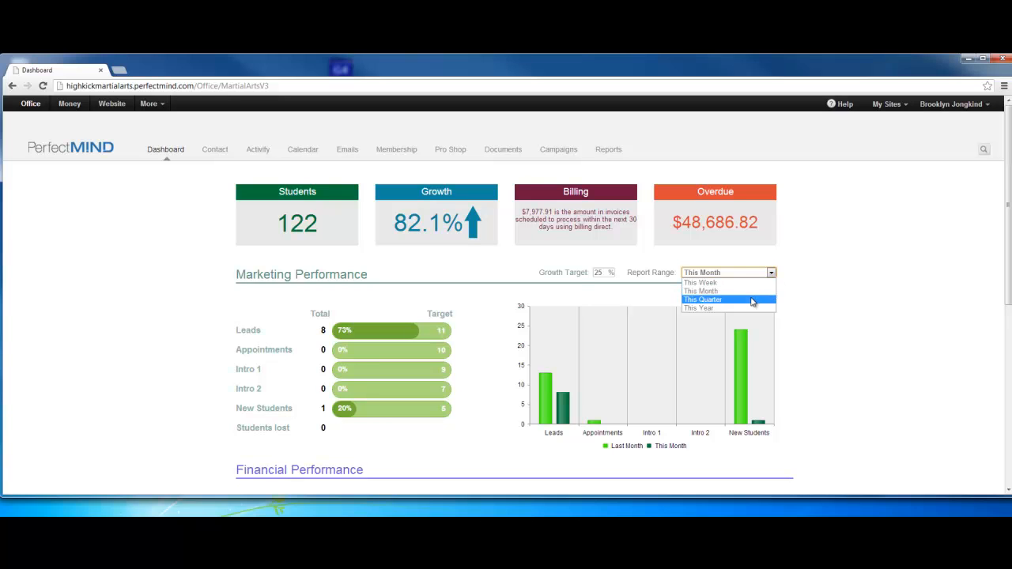
mouse_move(740, 308)
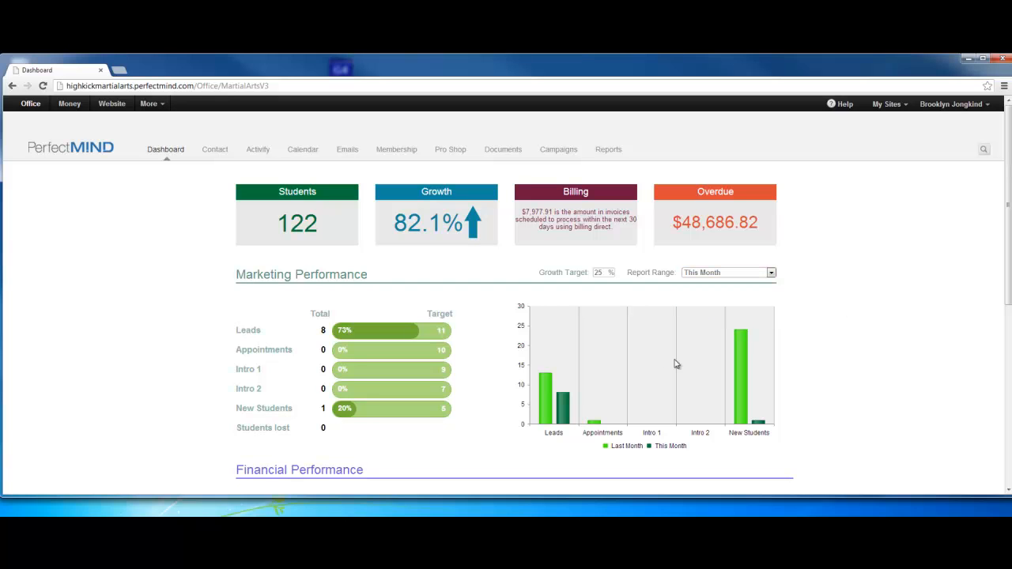
mouse_move(444, 386)
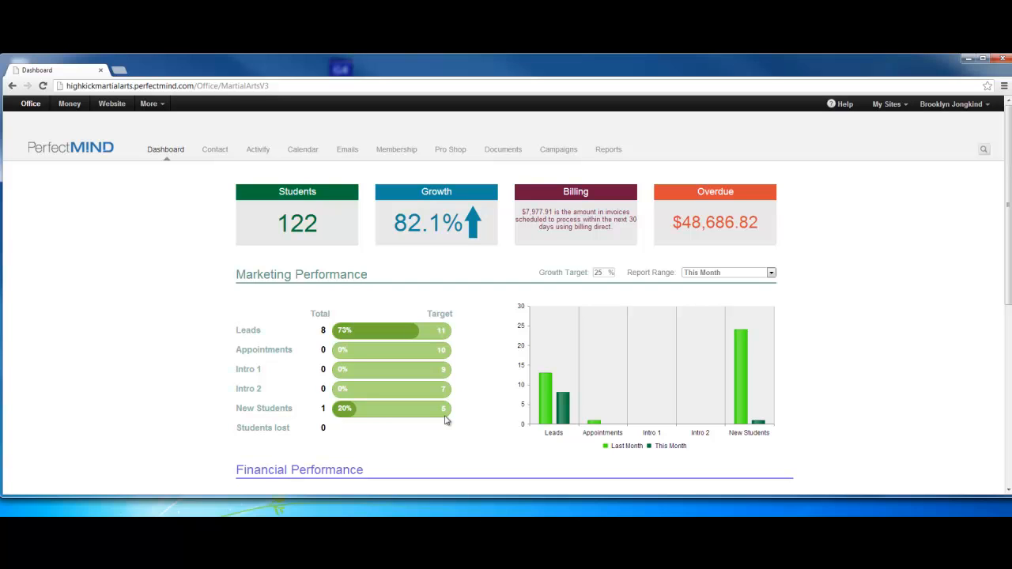
mouse_move(436, 333)
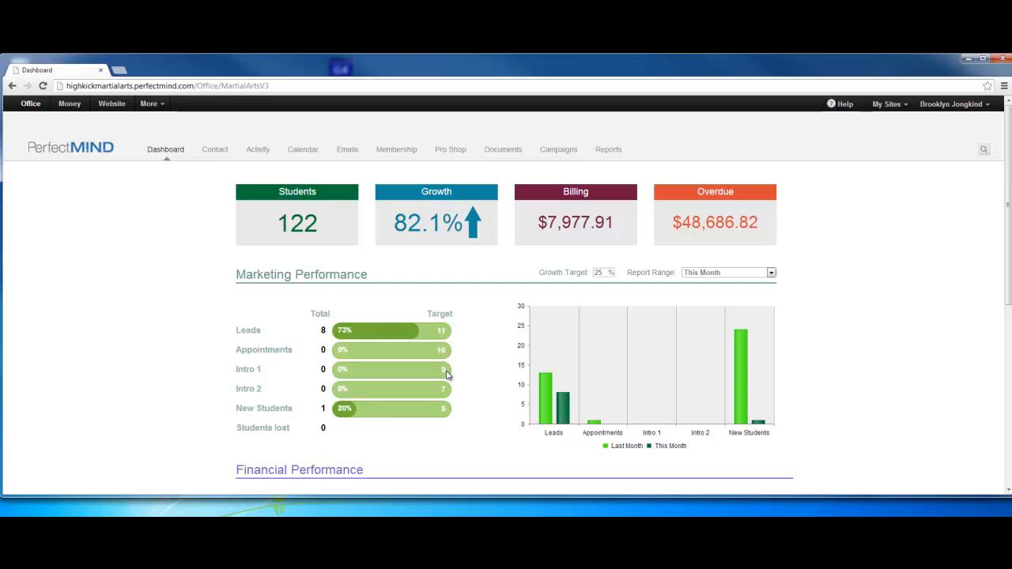
mouse_move(449, 396)
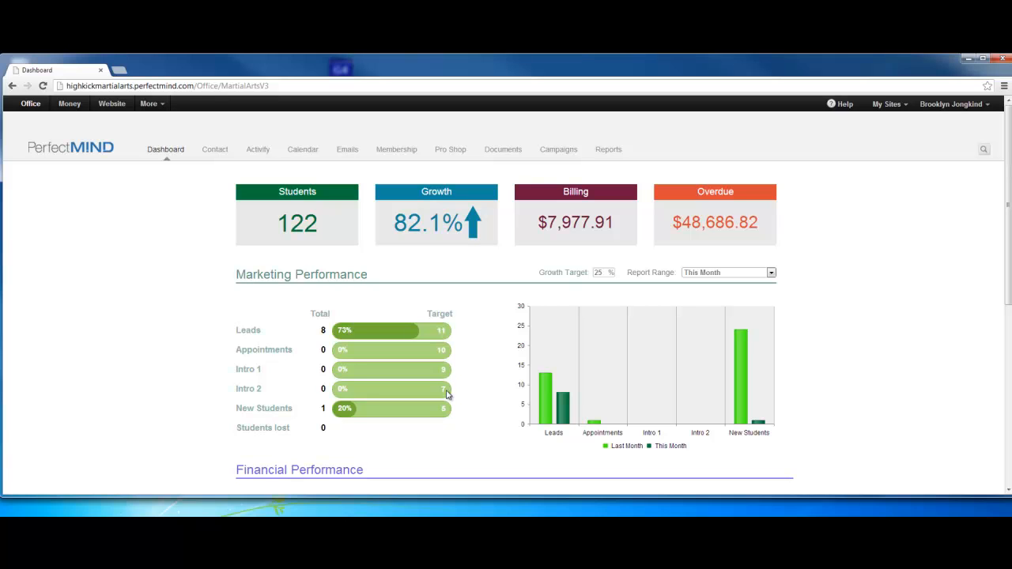
mouse_move(447, 411)
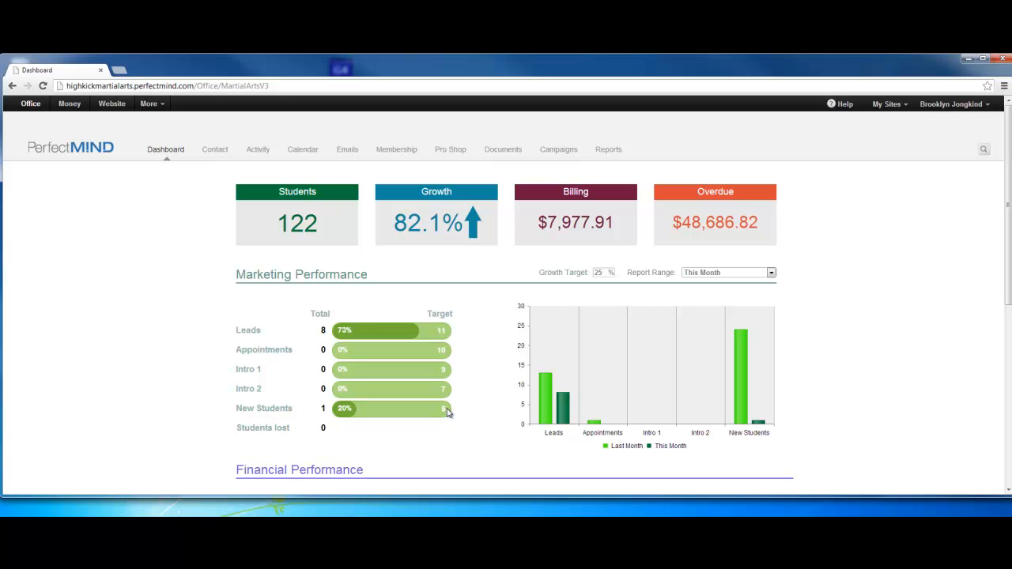
mouse_move(385, 420)
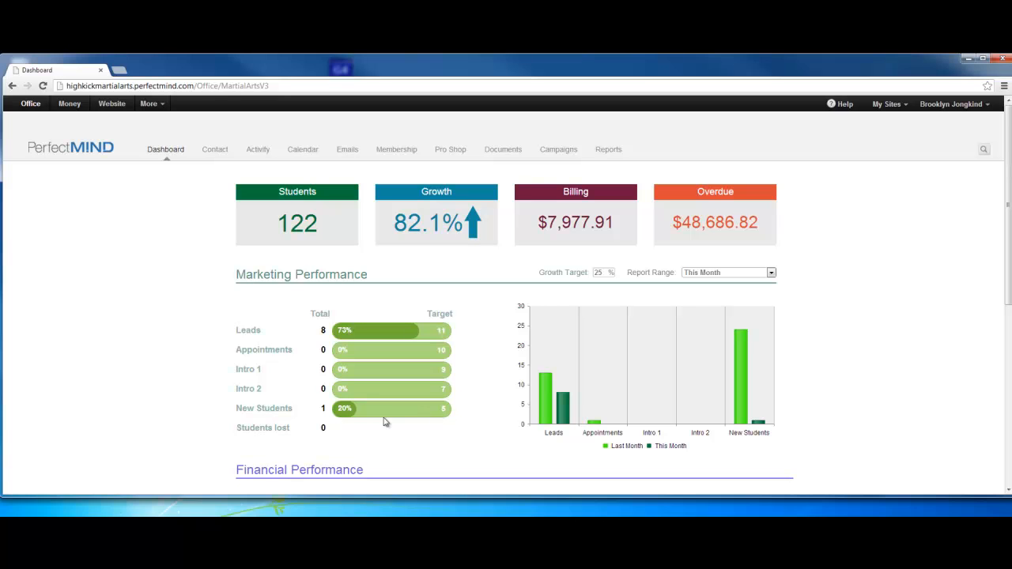
mouse_move(332, 435)
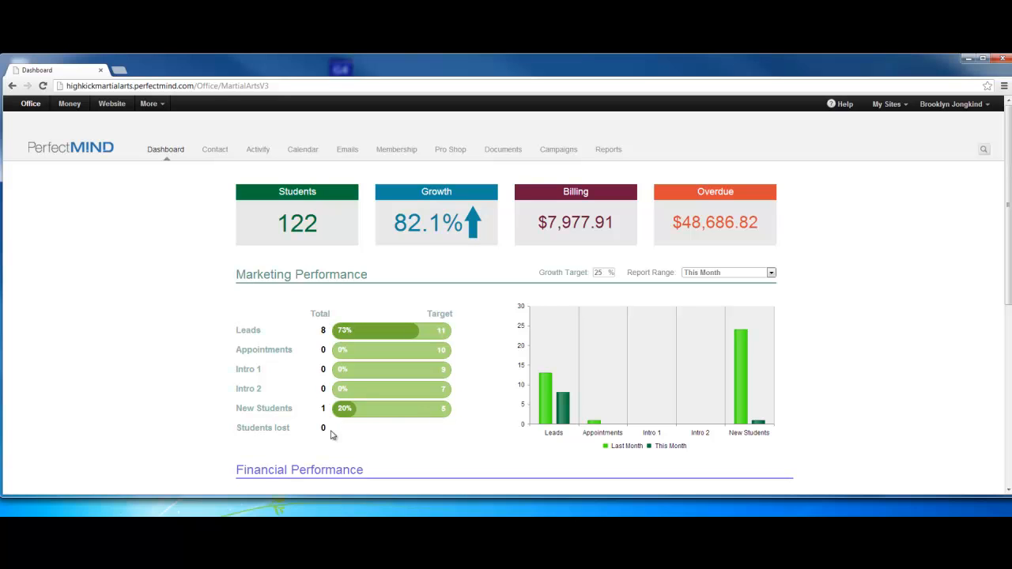
mouse_move(718, 362)
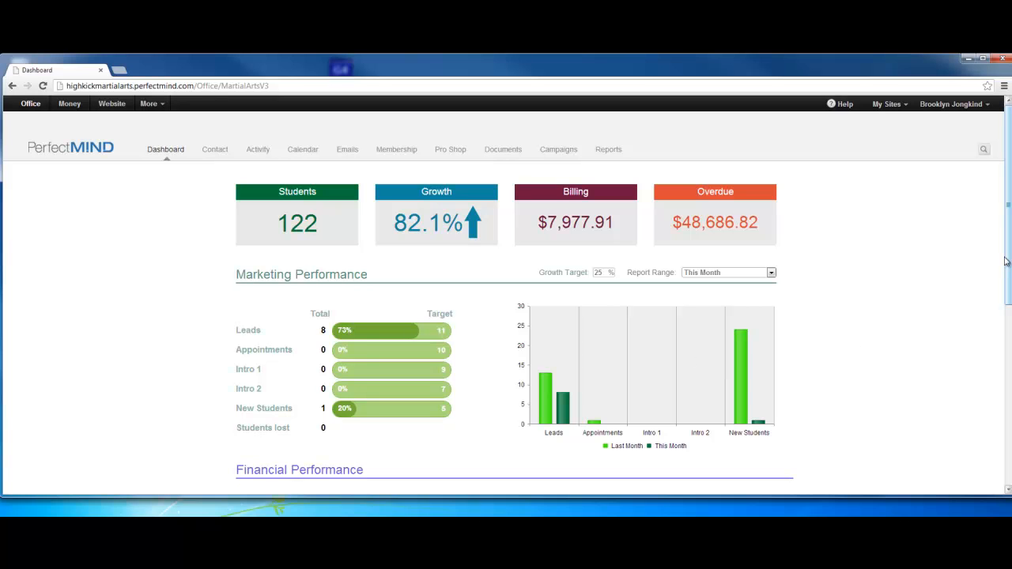
Step: Scroll the dashboard down to the Financial Performance membership income table and chart
scroll("down", 3)
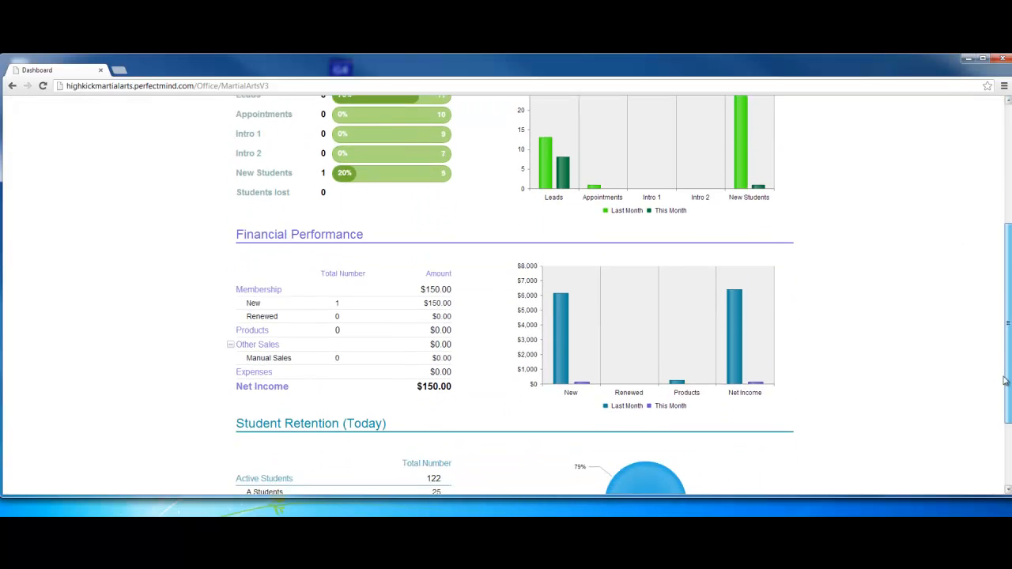
scroll("down", 3)
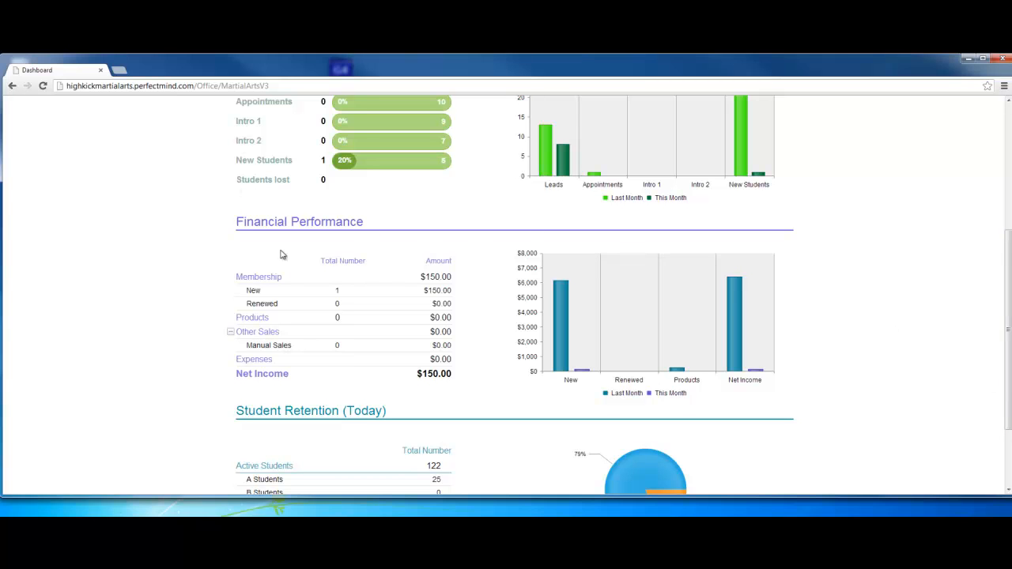
mouse_move(301, 327)
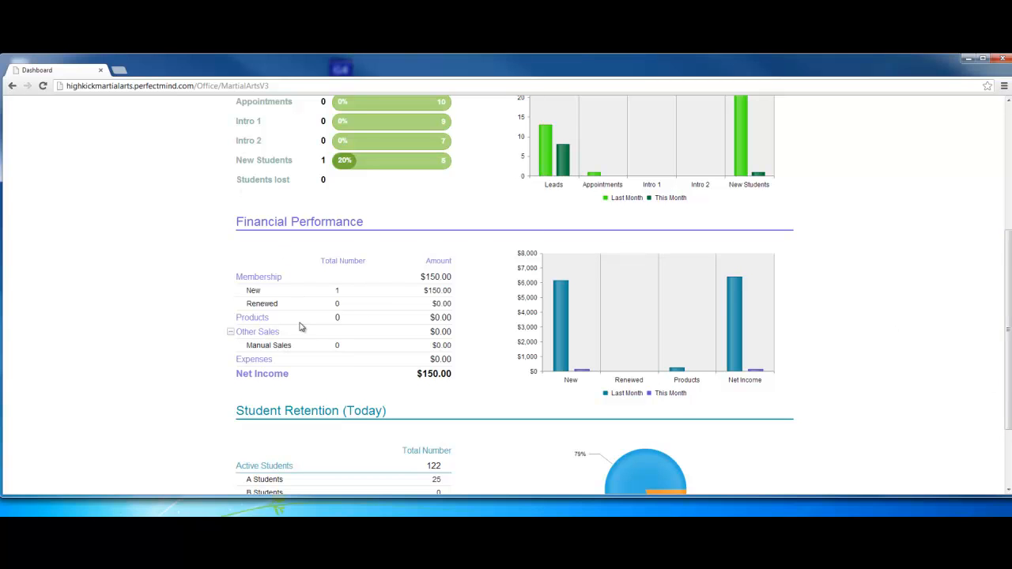
mouse_move(285, 367)
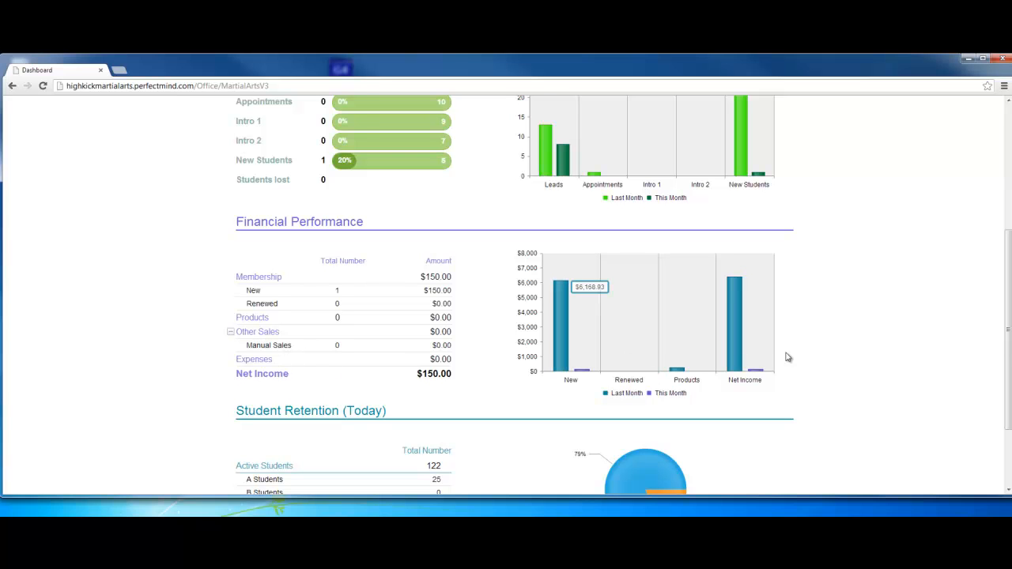
scroll("down", 3)
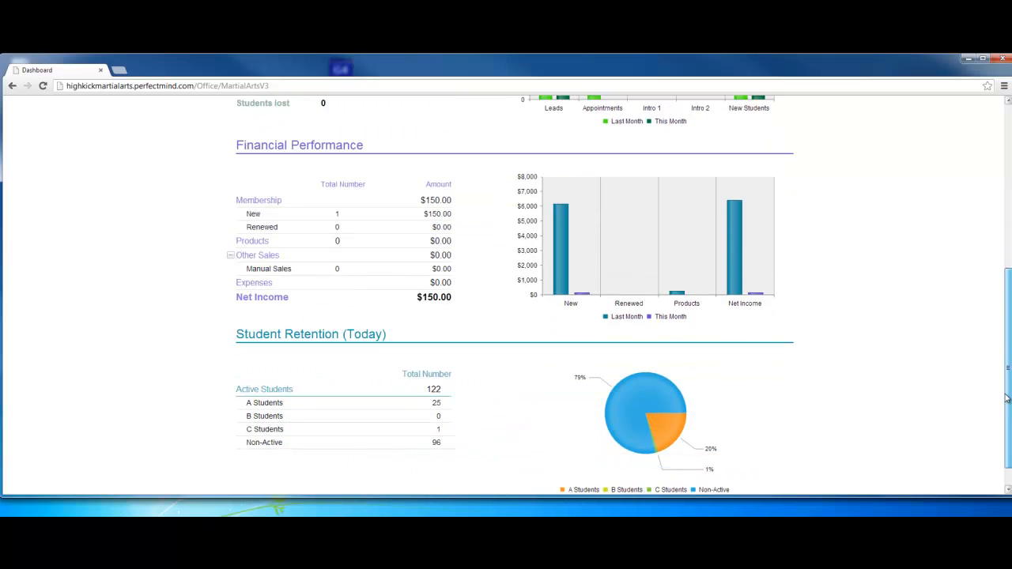
Step: Scroll to the bottom to bring the Student Retention (Today) table and pie chart into view
scroll("down", 3)
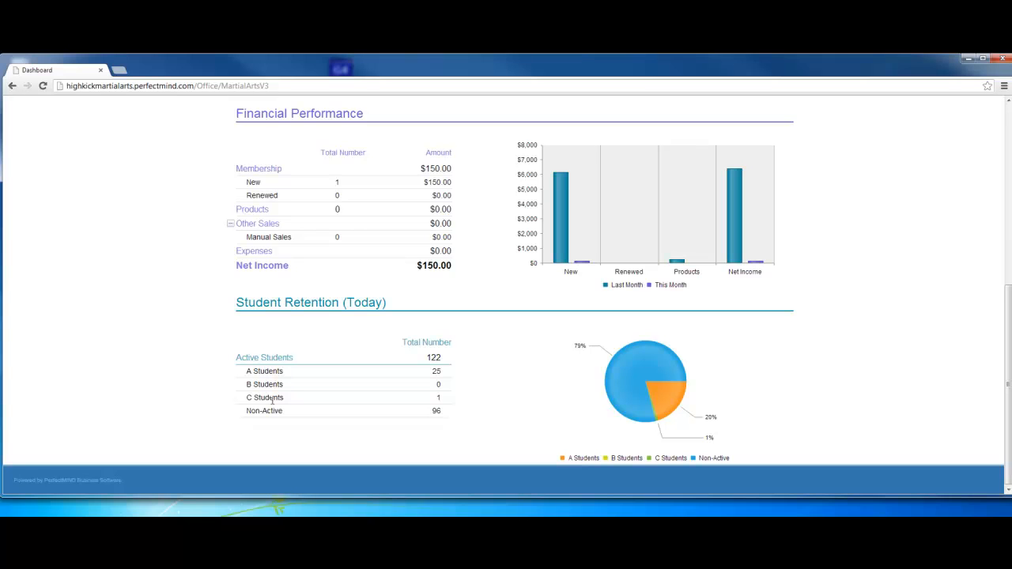
mouse_move(271, 411)
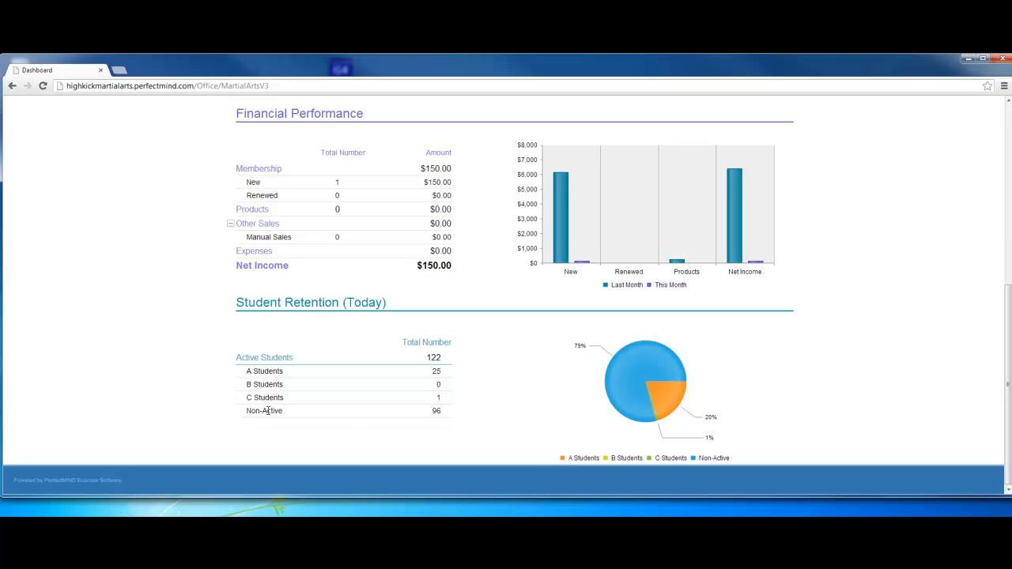
mouse_move(588, 411)
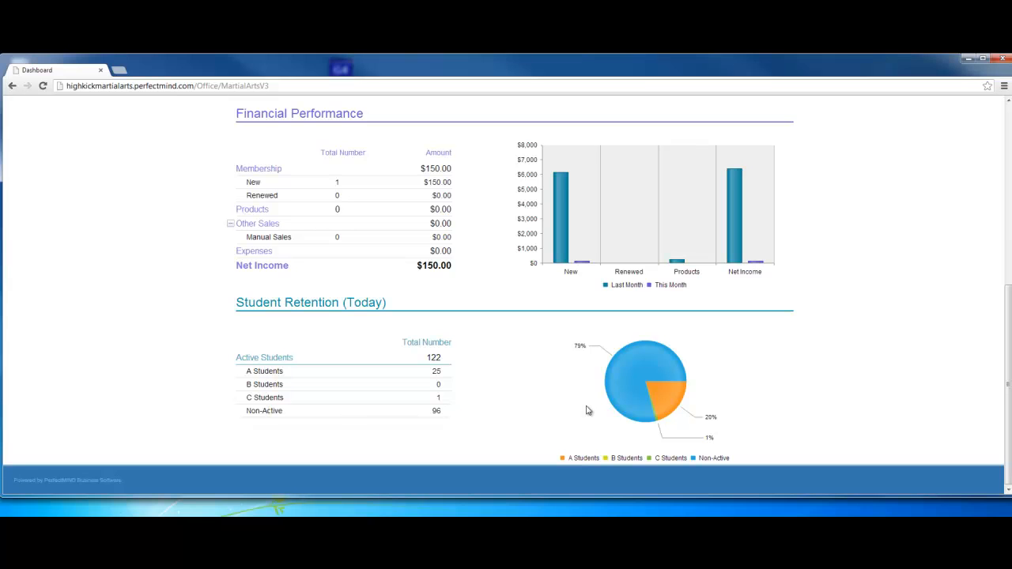
mouse_move(572, 457)
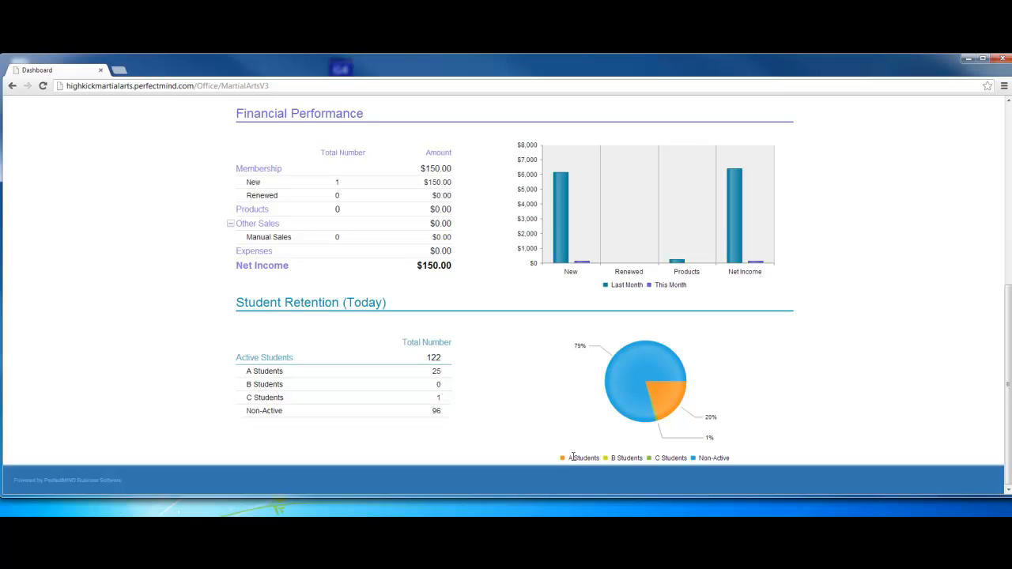
mouse_move(702, 468)
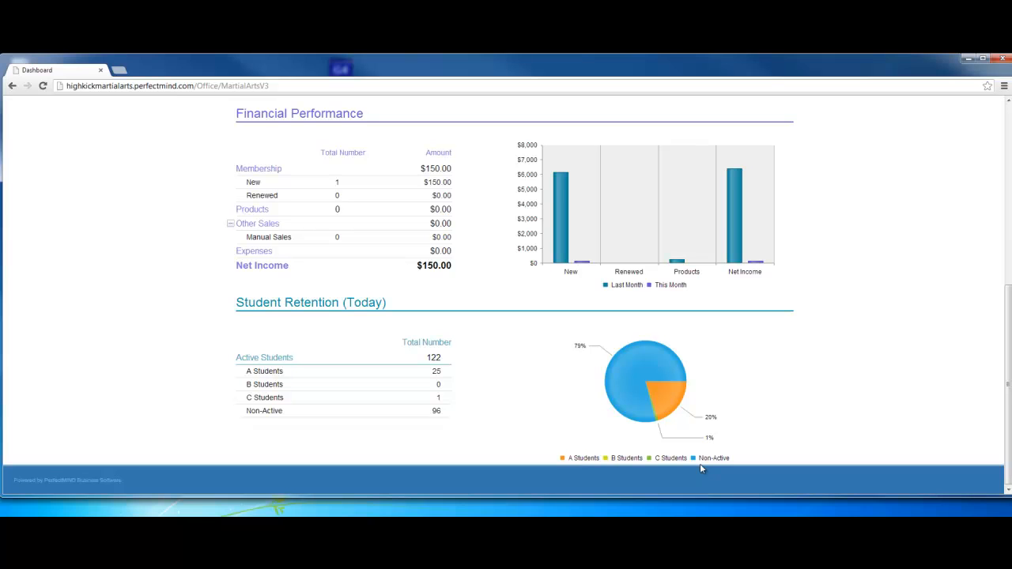